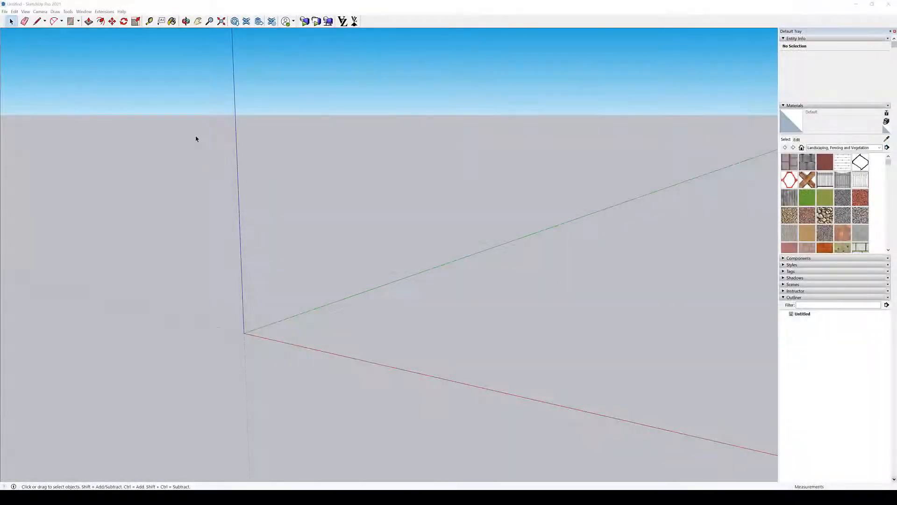
Open the 3D Warehouse library and search for grass patch products
{"action": "left_click", "coordinate": [84, 11]}
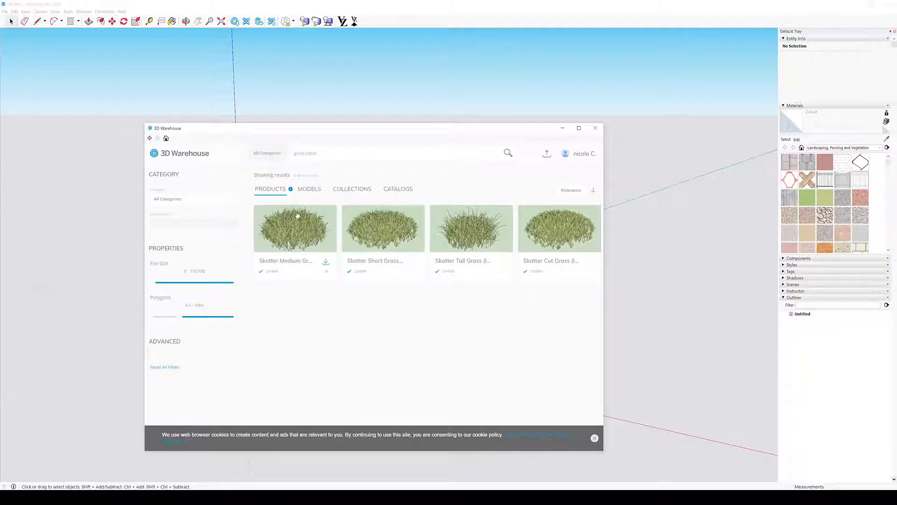
Switch results to Models and download the Grass patch model into the scene
{"action": "left_click", "coordinate": [310, 189]}
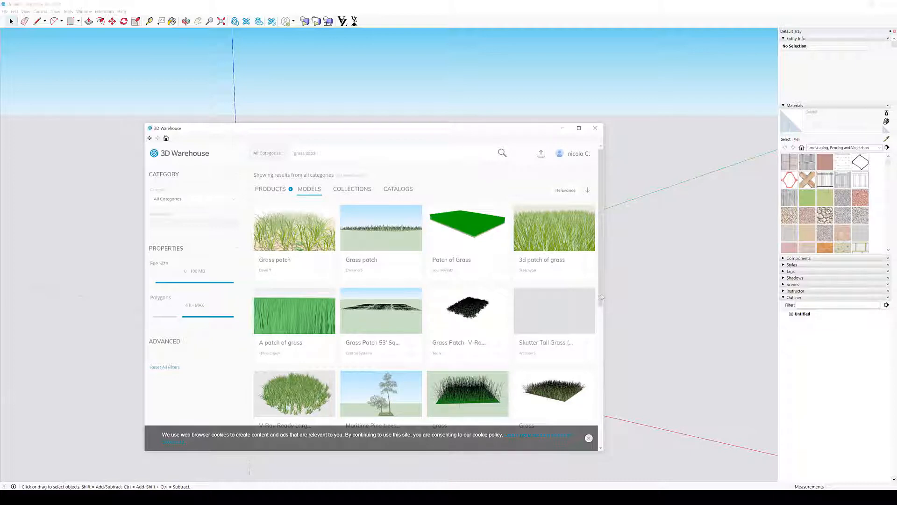
{"action": "scroll", "scroll_direction": "down", "scroll_amount": 3}
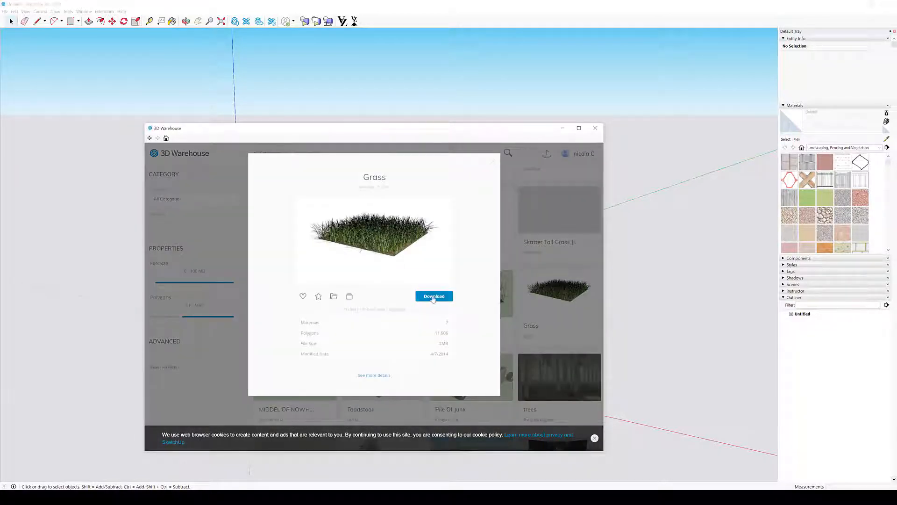
{"action": "left_click", "coordinate": [433, 296]}
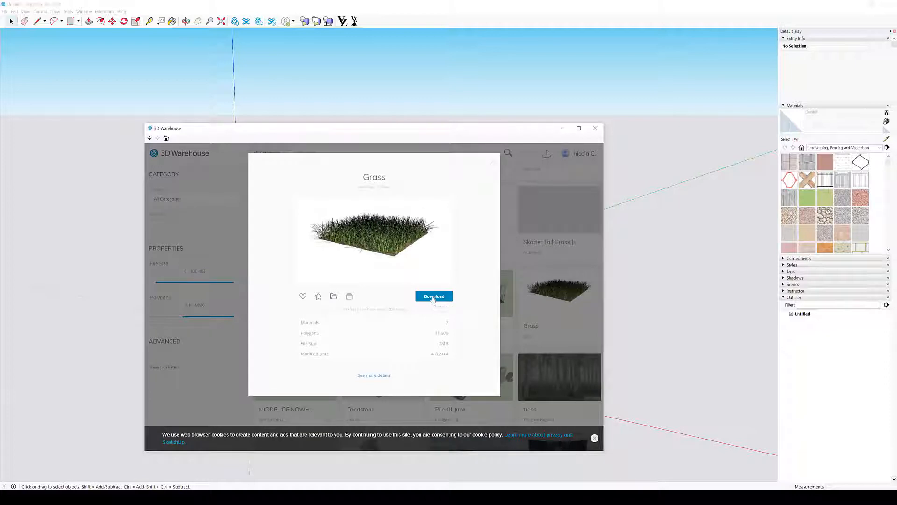
{"action": "left_click", "coordinate": [433, 296]}
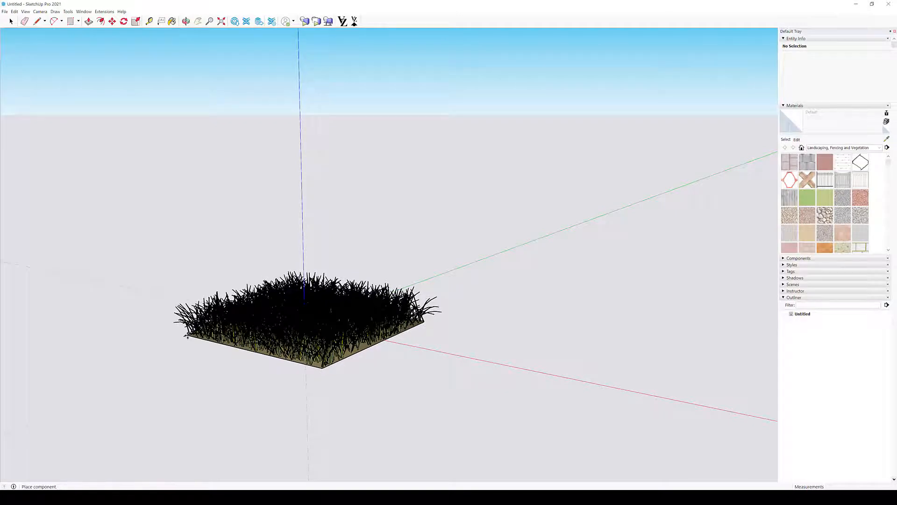
Drop the grass patch component and move it to snap at the model origin
{"action": "left_click", "coordinate": [320, 321]}
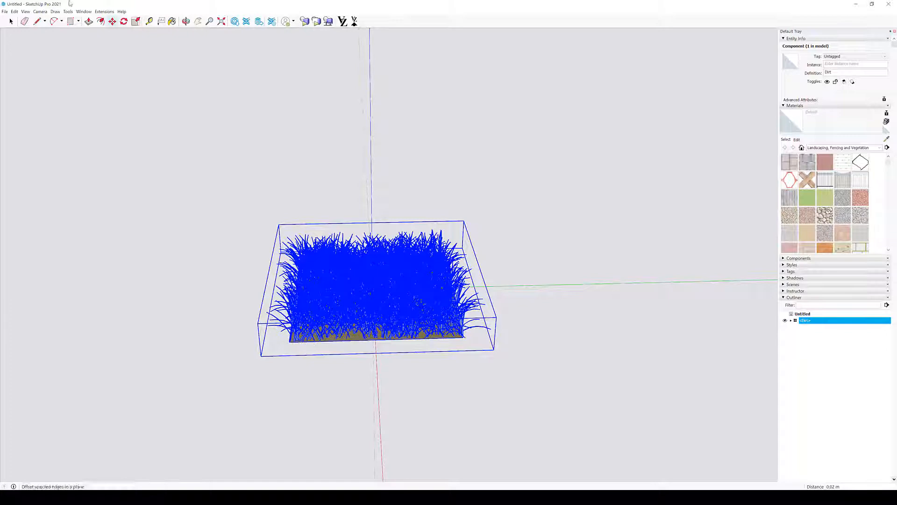
{"action": "left_click", "coordinate": [208, 331]}
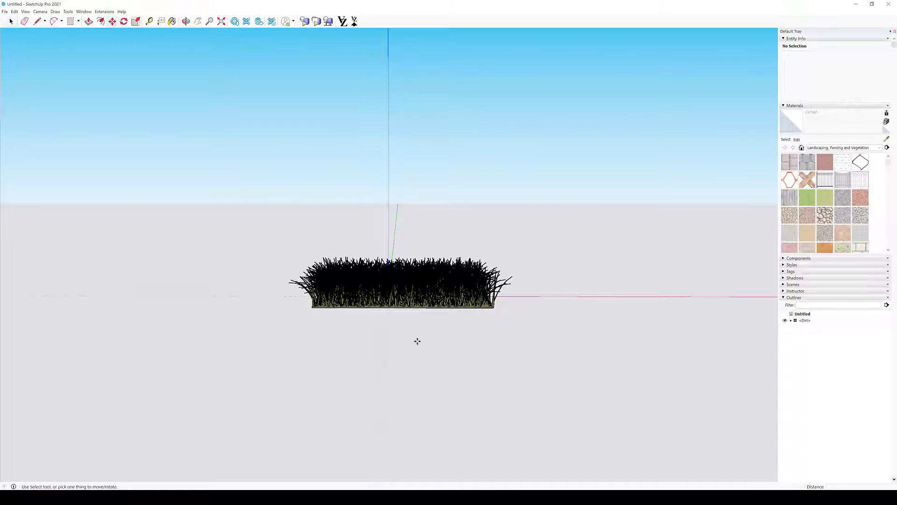
{"action": "left_click", "coordinate": [401, 280]}
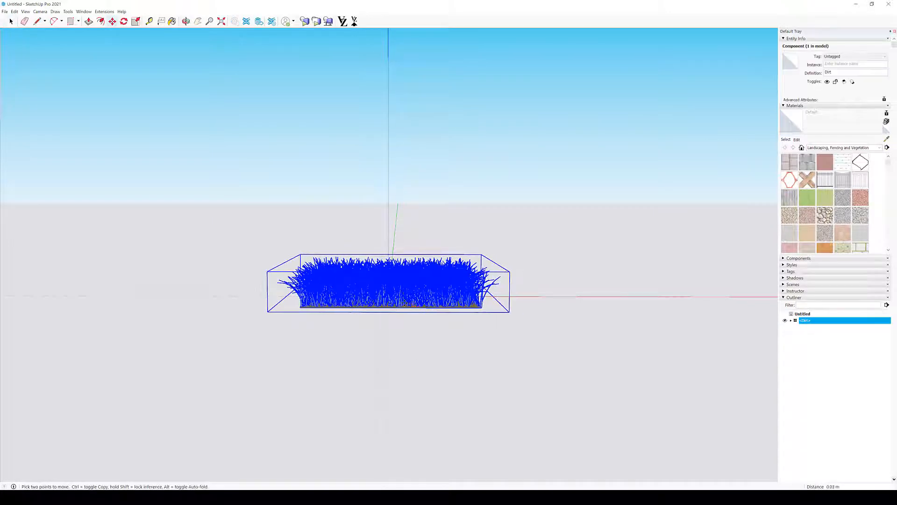
{"action": "left_click", "coordinate": [216, 127]}
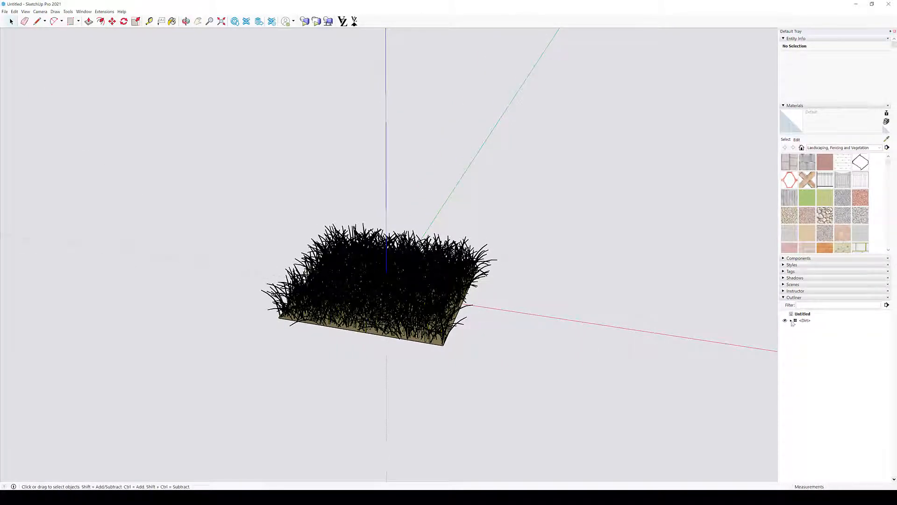
Explode the 14 entities and then the 20 resulting groups inside the Dirt component
{"action": "left_click", "coordinate": [790, 321]}
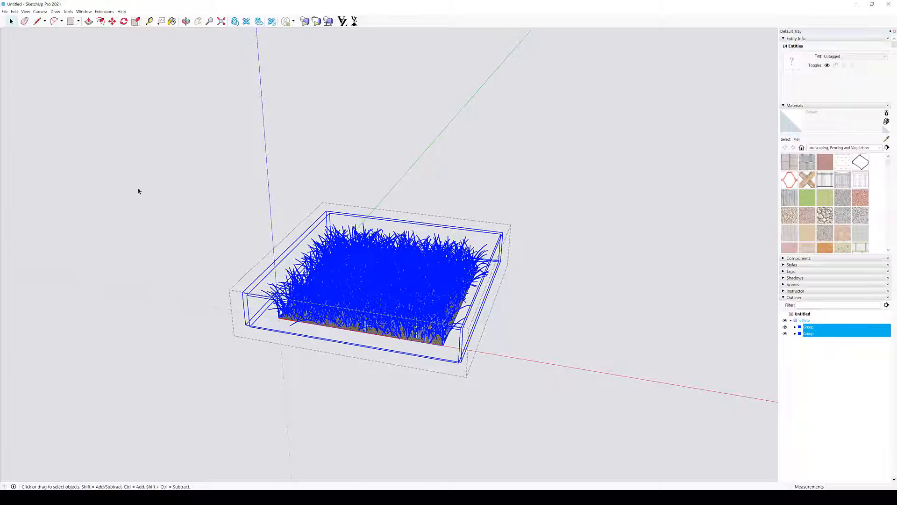
{"action": "left_click", "coordinate": [14, 11]}
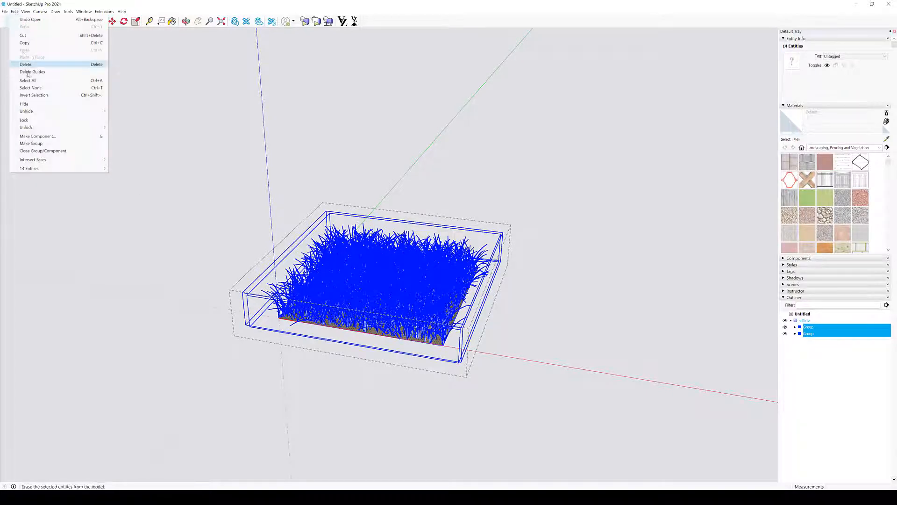
{"action": "mouse_move", "coordinate": [29, 168]}
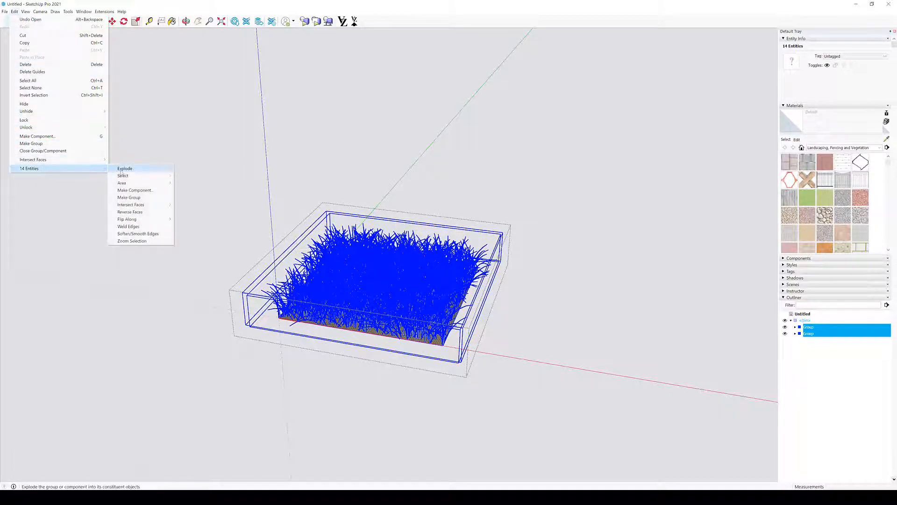
{"action": "left_click", "coordinate": [124, 167]}
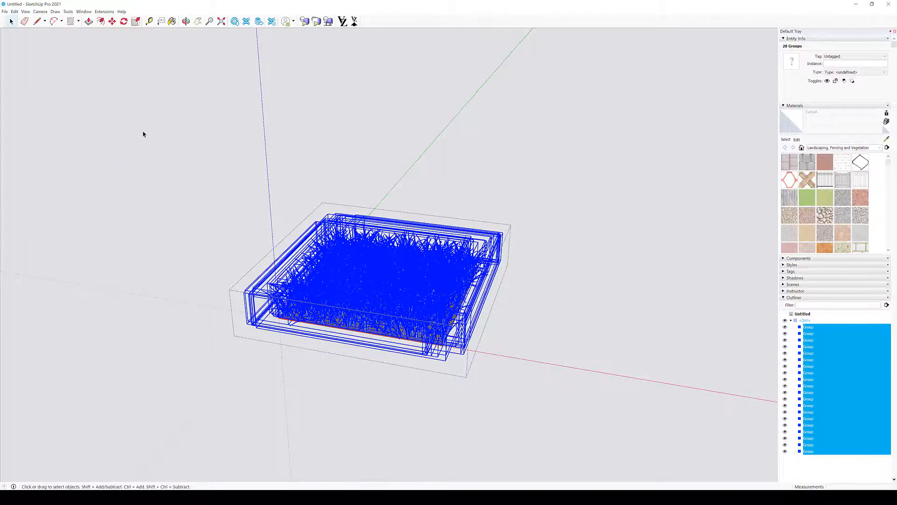
{"action": "left_click", "coordinate": [14, 11]}
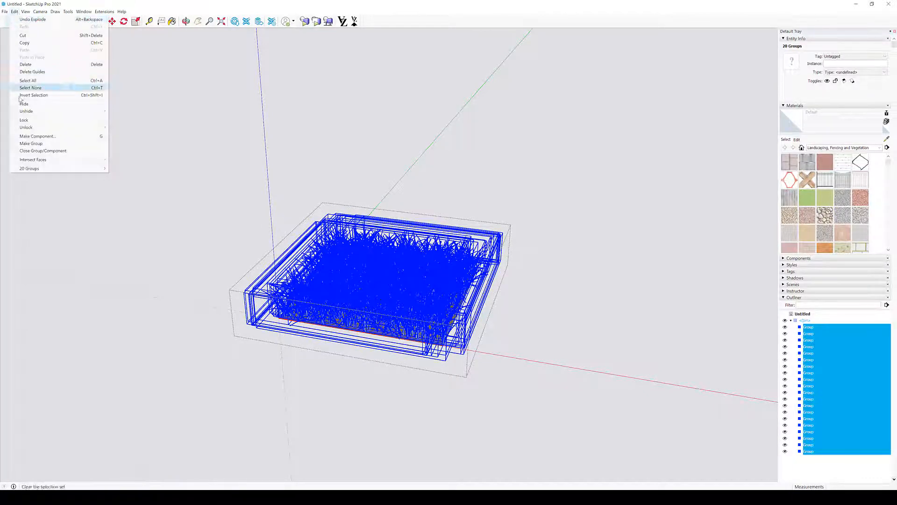
{"action": "mouse_move", "coordinate": [29, 167]}
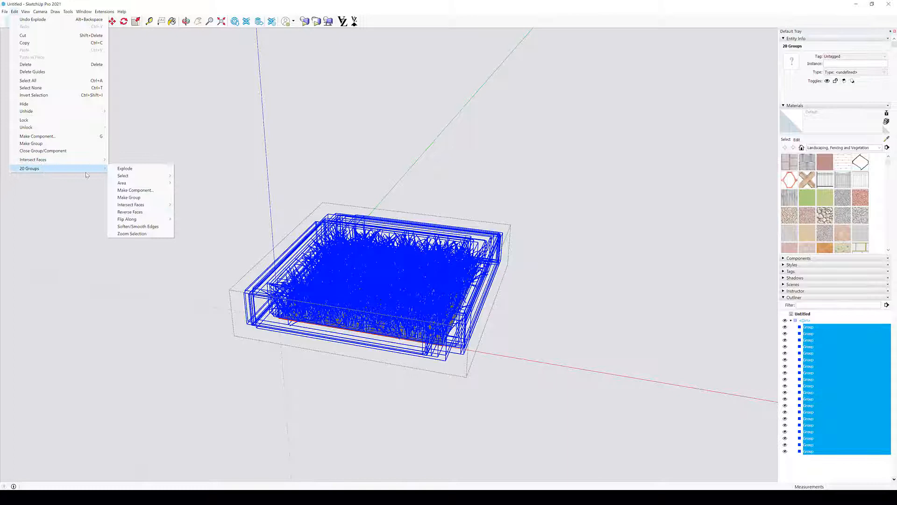
{"action": "left_click", "coordinate": [125, 167]}
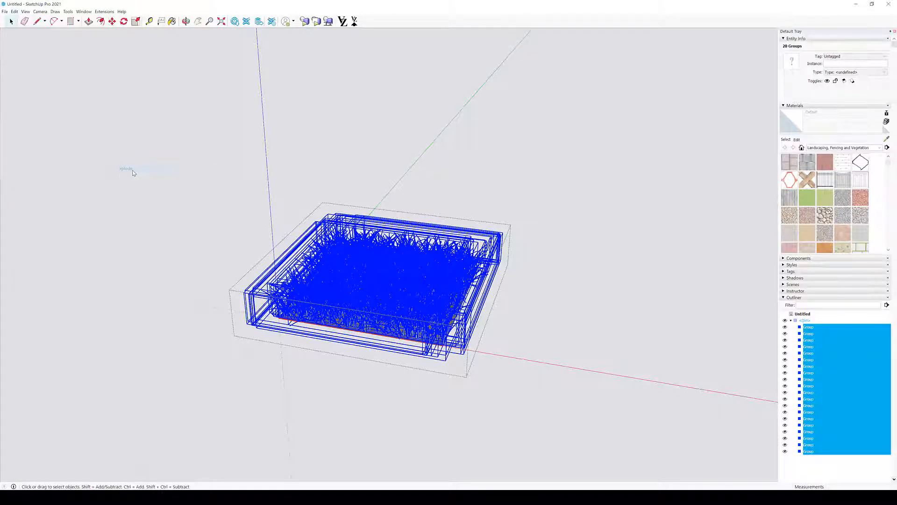
{"action": "mouse_move", "coordinate": [343, 305]}
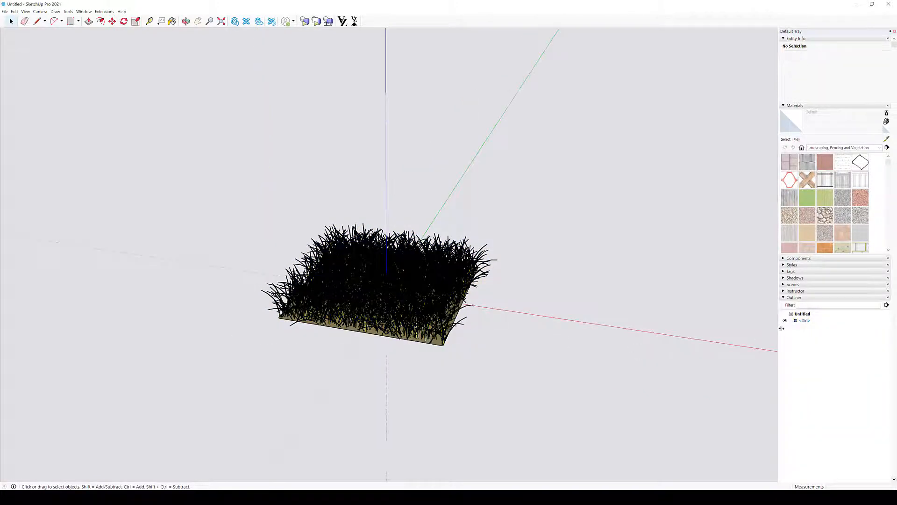
{"action": "left_click", "coordinate": [383, 281]}
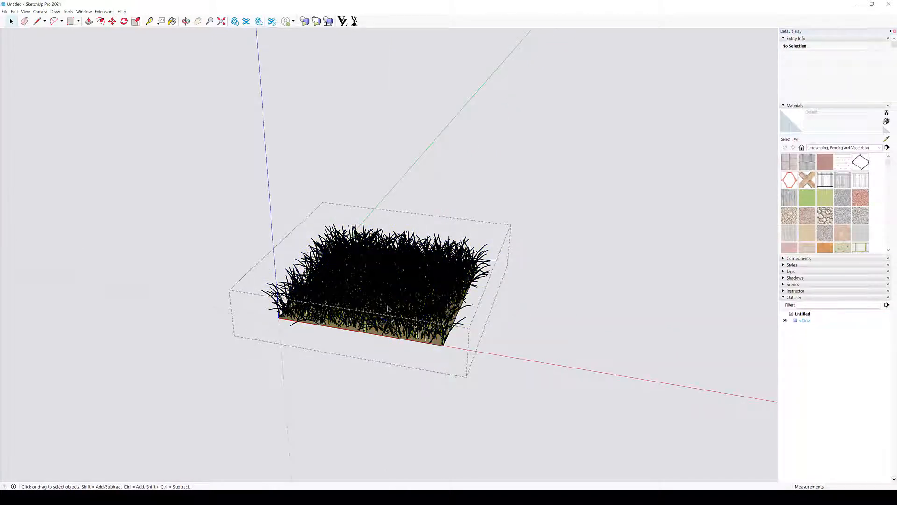
{"action": "left_click", "coordinate": [391, 337]}
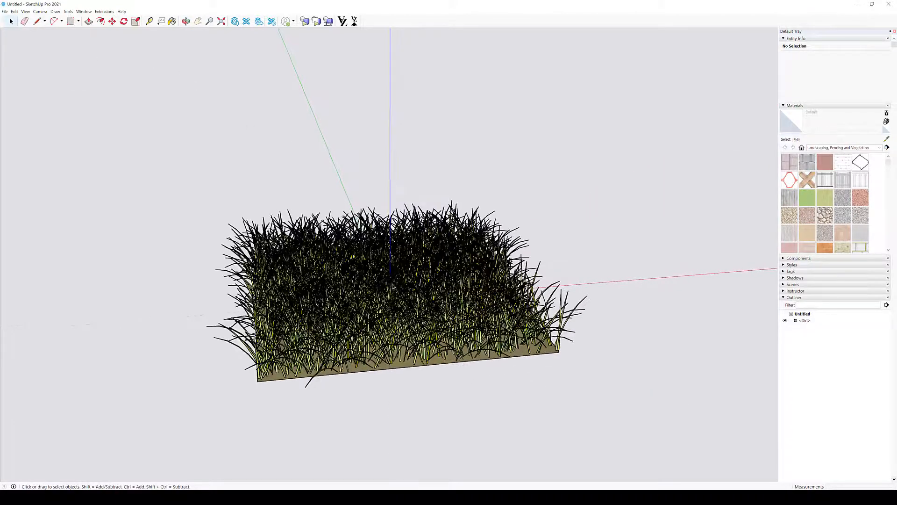
Save the grass patch as GrassPatch.skp in the Tutorial folder
{"action": "left_click", "coordinate": [5, 11]}
{"action": "type", "text": "GrassPatch.skp"}
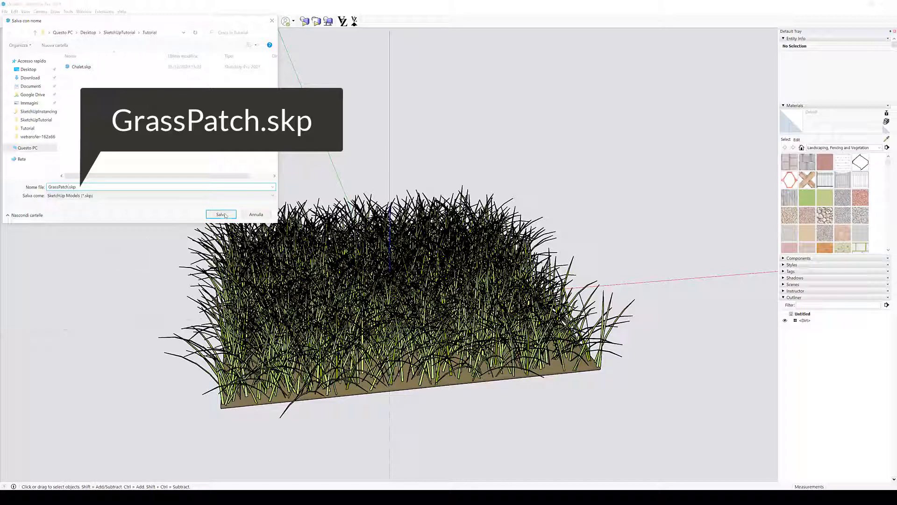
{"action": "left_click", "coordinate": [220, 214]}
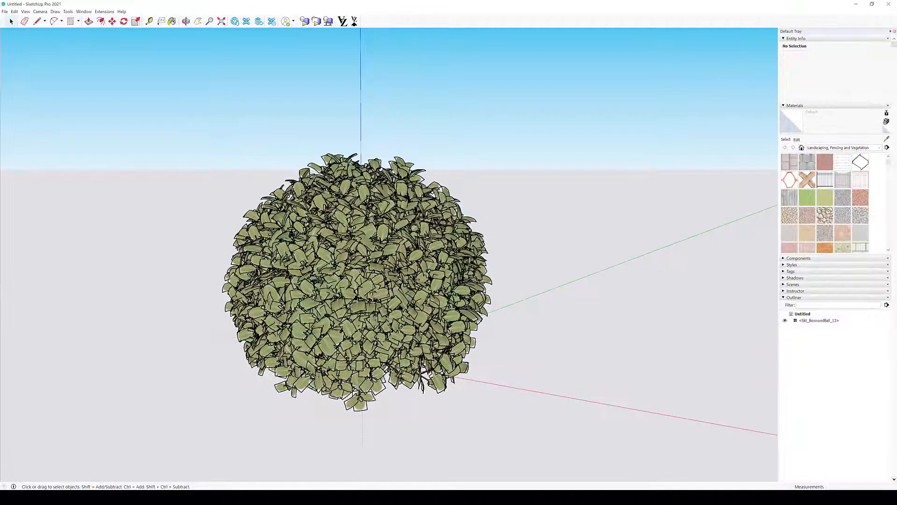
Save the boxwood shrub as Bush.skp in the Tutorial folder via Save As
{"action": "left_click", "coordinate": [5, 11]}
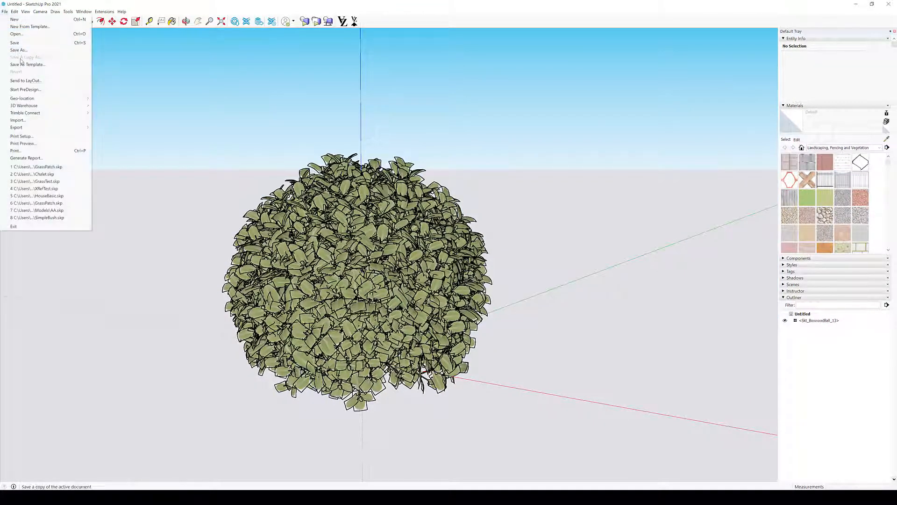
{"action": "left_click", "coordinate": [18, 50]}
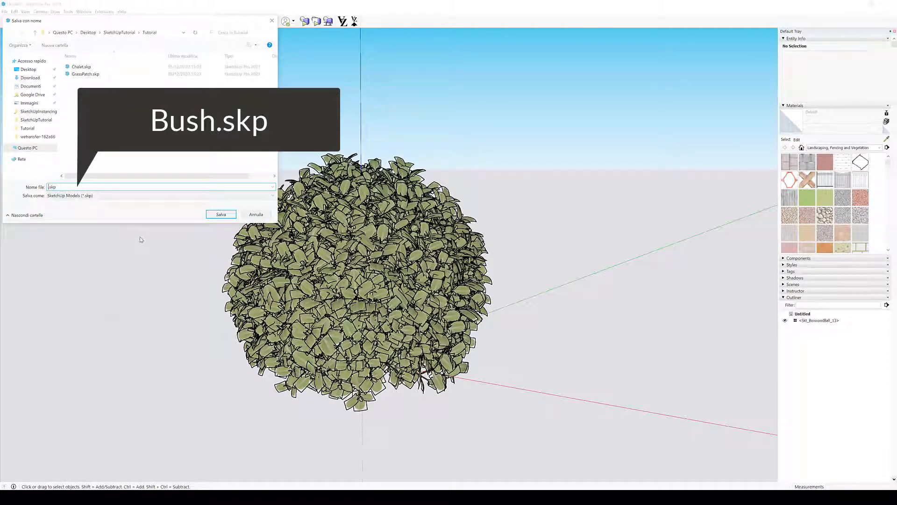
{"action": "type", "text": "Simple"}
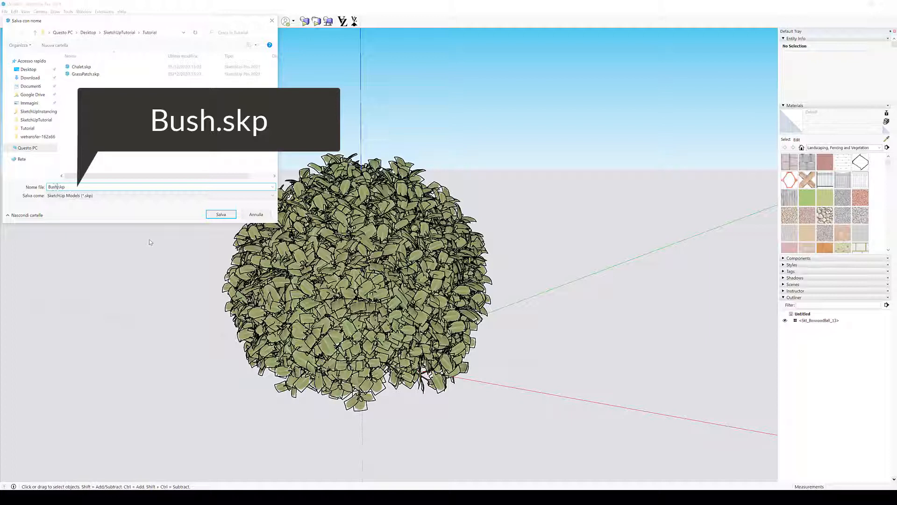
{"action": "mouse_move", "coordinate": [169, 205]}
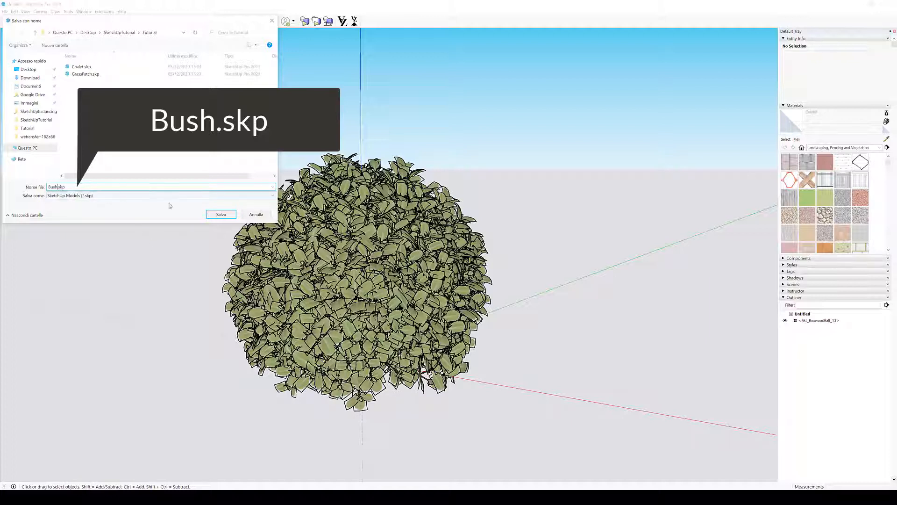
{"action": "left_click", "coordinate": [220, 214]}
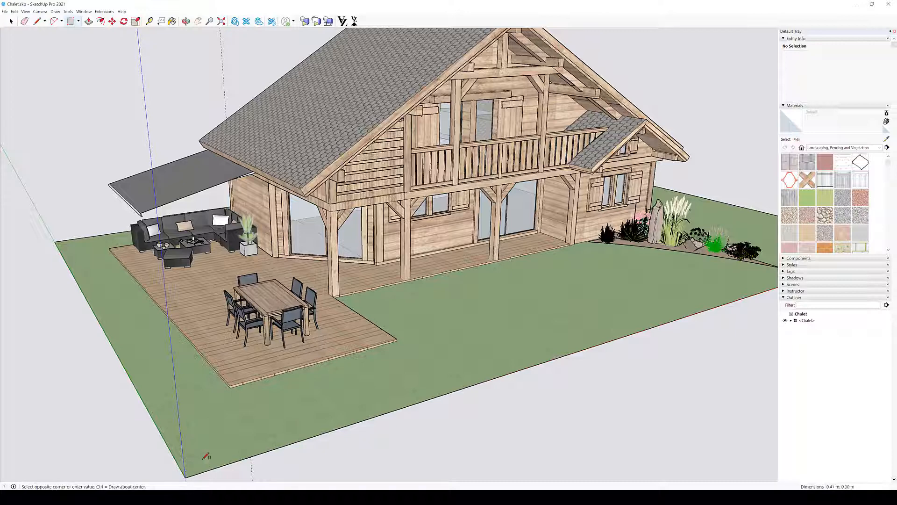
{"action": "mouse_move", "coordinate": [206, 453]}
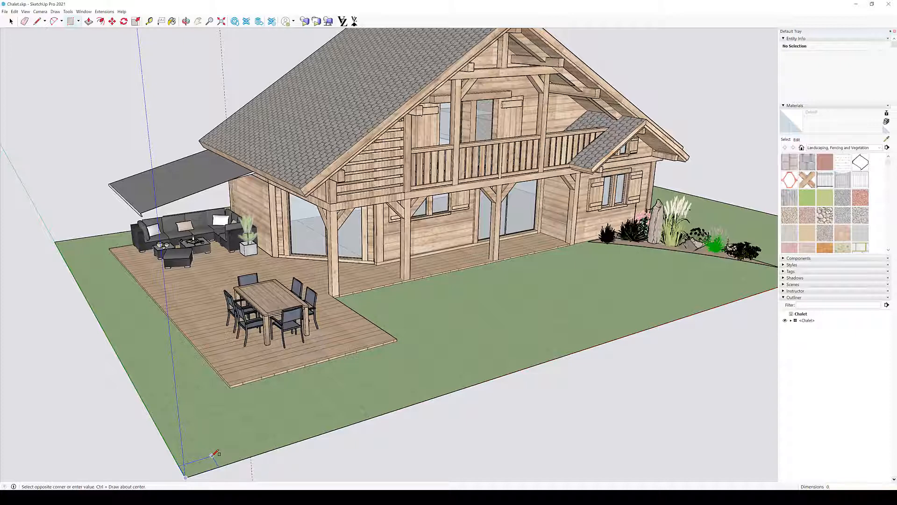
{"action": "mouse_move", "coordinate": [216, 454]}
{"action": "type", "text": ",6;0,6"}
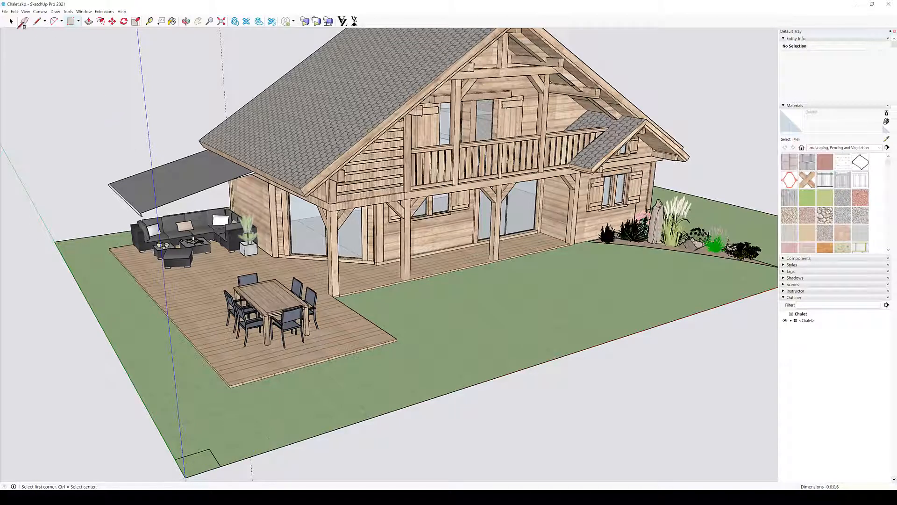
Return to Select and pick the edges of the new 0.6 m lawn-corner square
{"action": "left_click", "coordinate": [10, 22]}
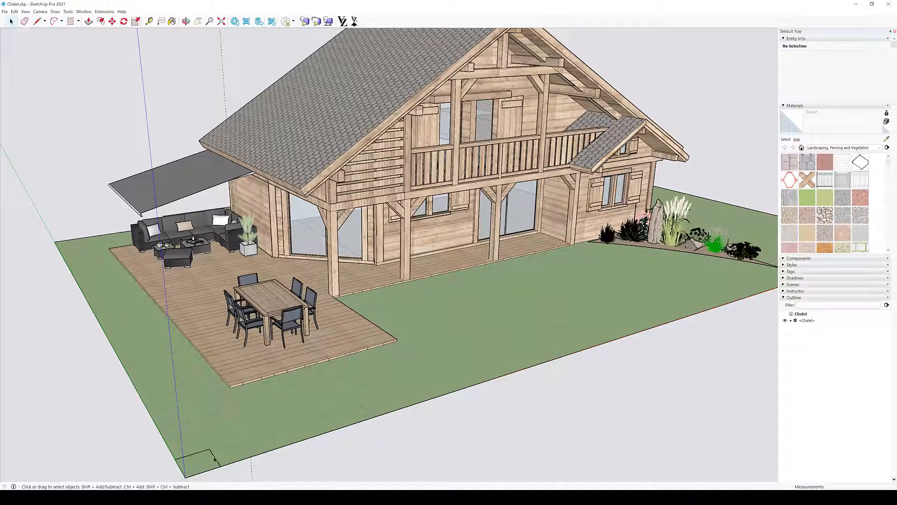
{"action": "left_click", "coordinate": [215, 458]}
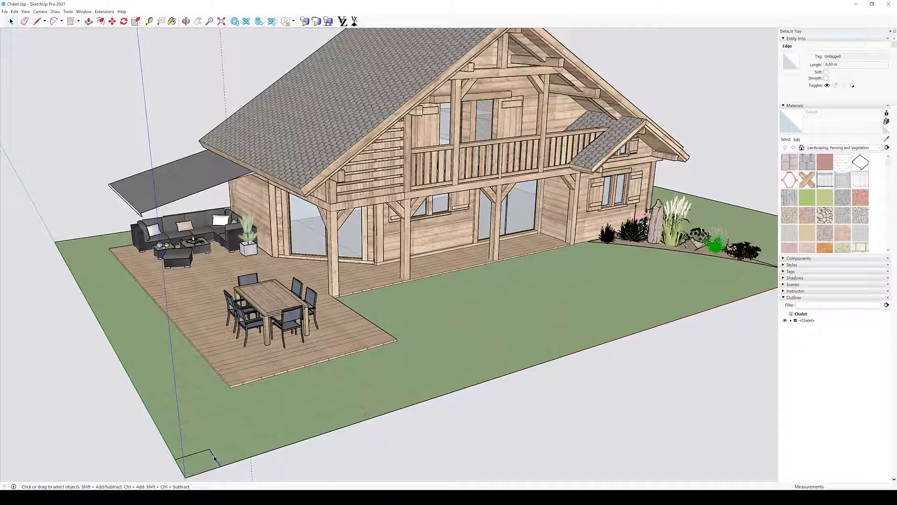
{"action": "left_click", "coordinate": [215, 458]}
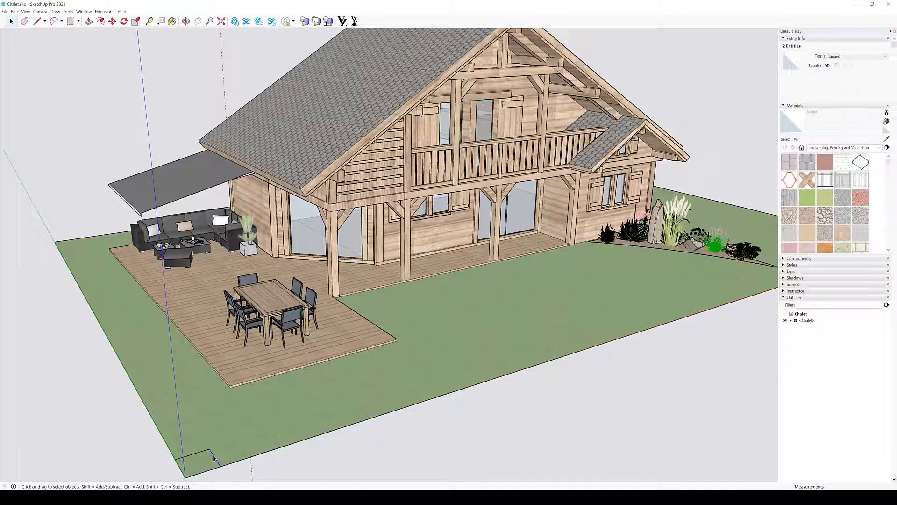
Make the selected square a component defined as fluidray-ref(GrassPatch.skp)
{"action": "left_click", "coordinate": [202, 461]}
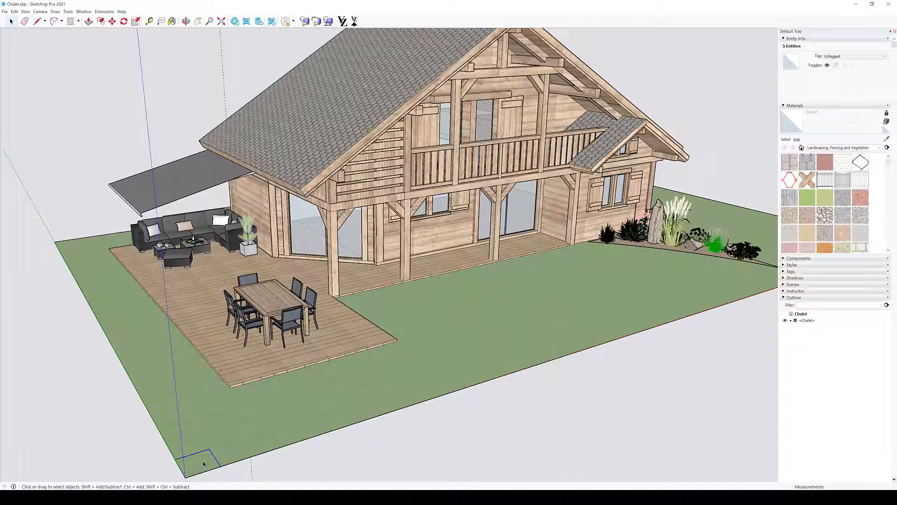
{"action": "mouse_move", "coordinate": [55, 128]}
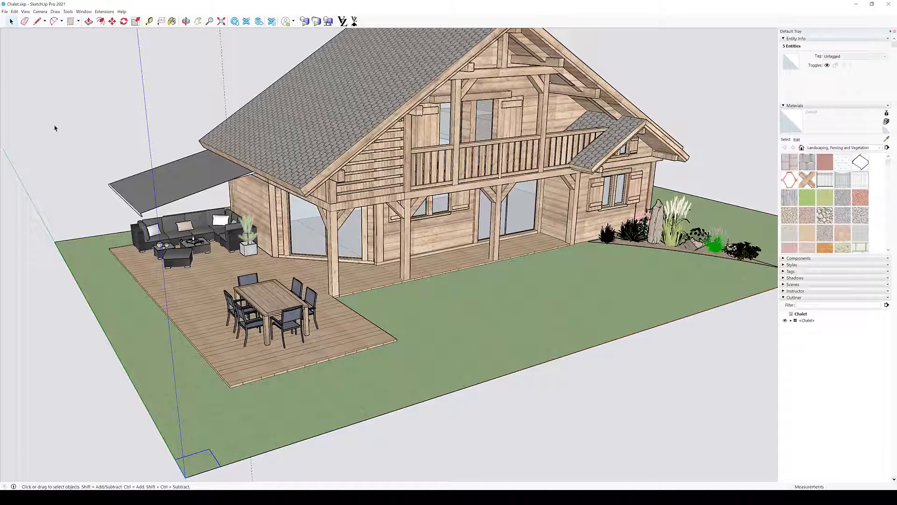
{"action": "left_click", "coordinate": [14, 11]}
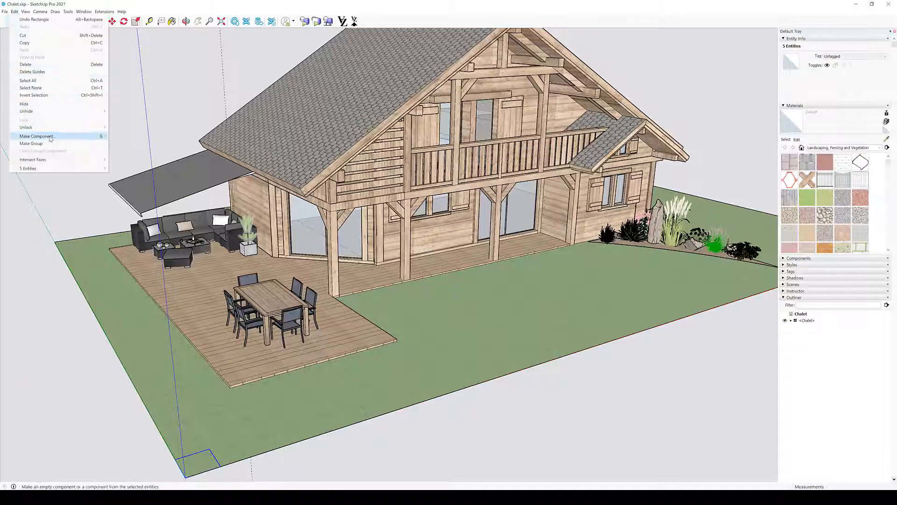
{"action": "left_click", "coordinate": [38, 137]}
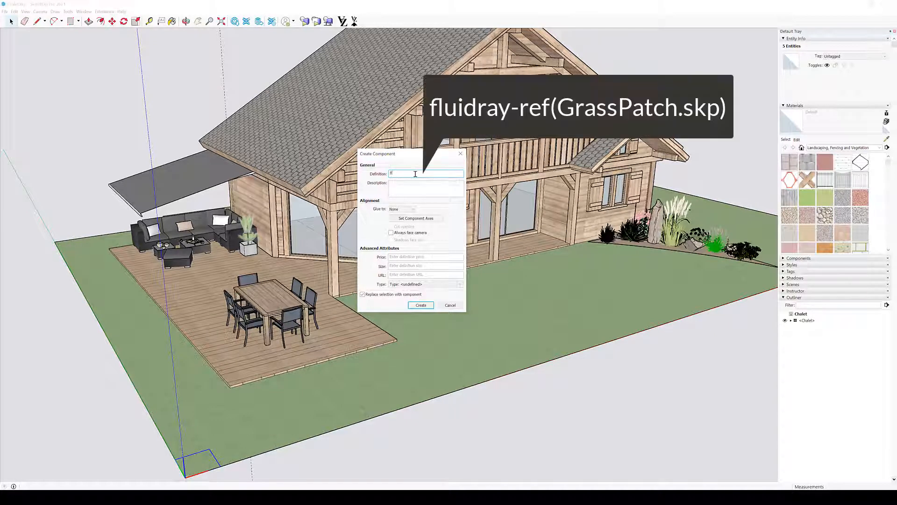
{"action": "type", "text": "fluidray"}
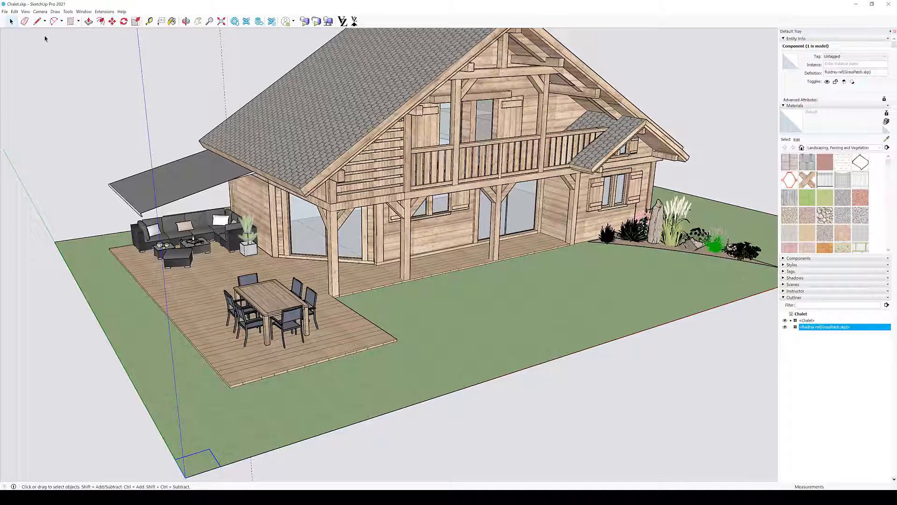
Array-copy the proxy square with the Move tool until copies tile the whole lawn
{"action": "left_click", "coordinate": [112, 22]}
{"action": "type", "text": "60"}
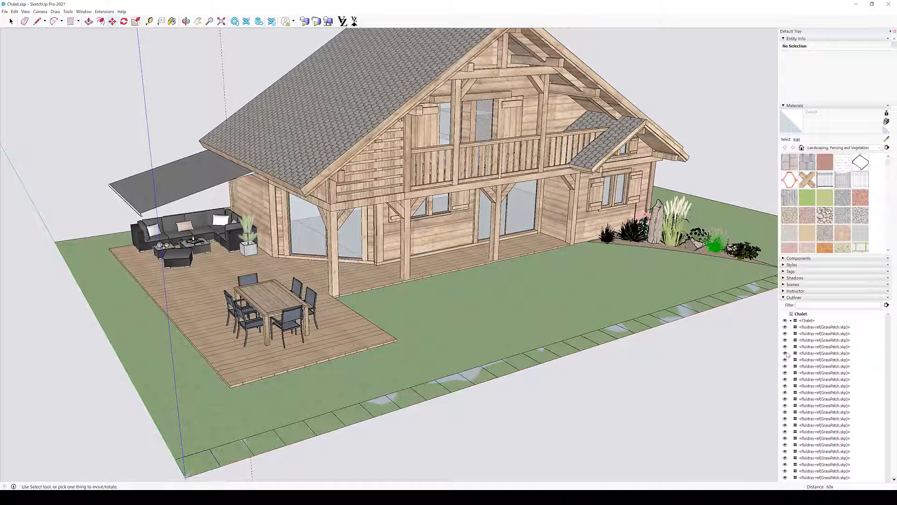
{"action": "left_click", "coordinate": [824, 327]}
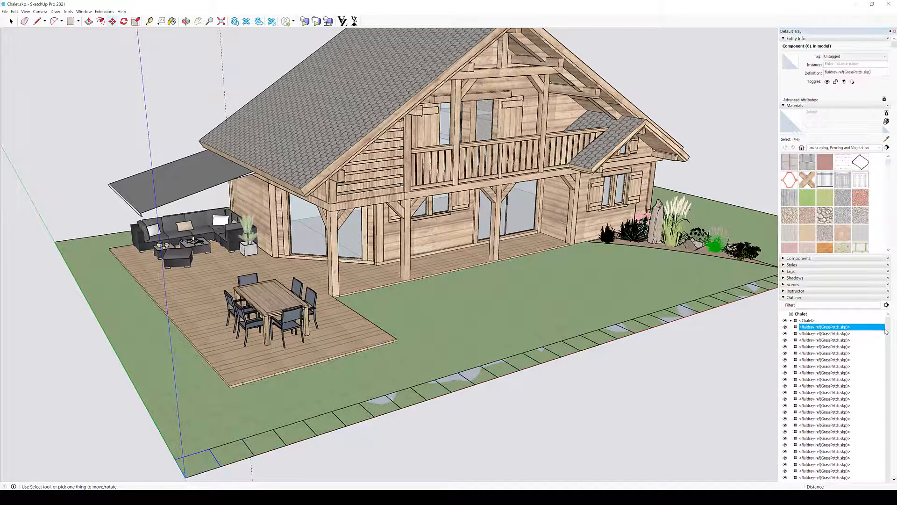
{"action": "scroll", "scroll_direction": "down", "scroll_amount": 3}
{"action": "type", "text": "30"}
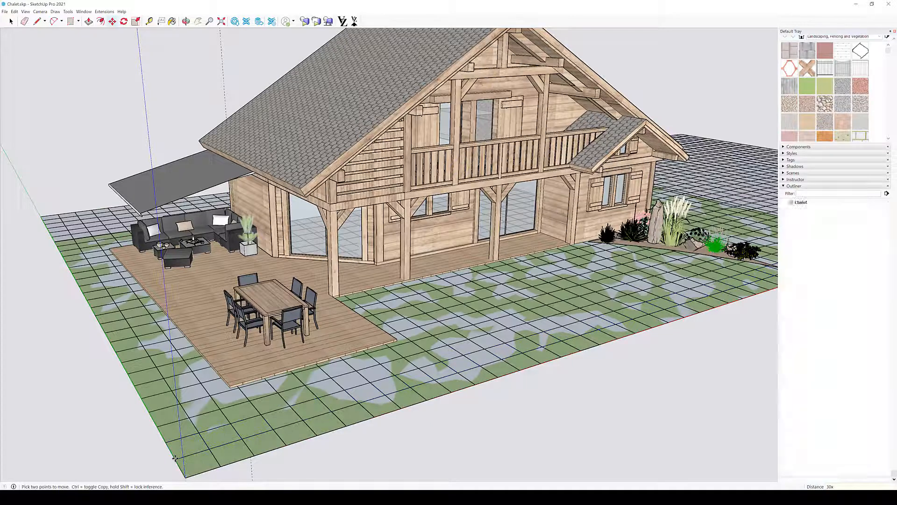
{"action": "left_click", "coordinate": [787, 209]}
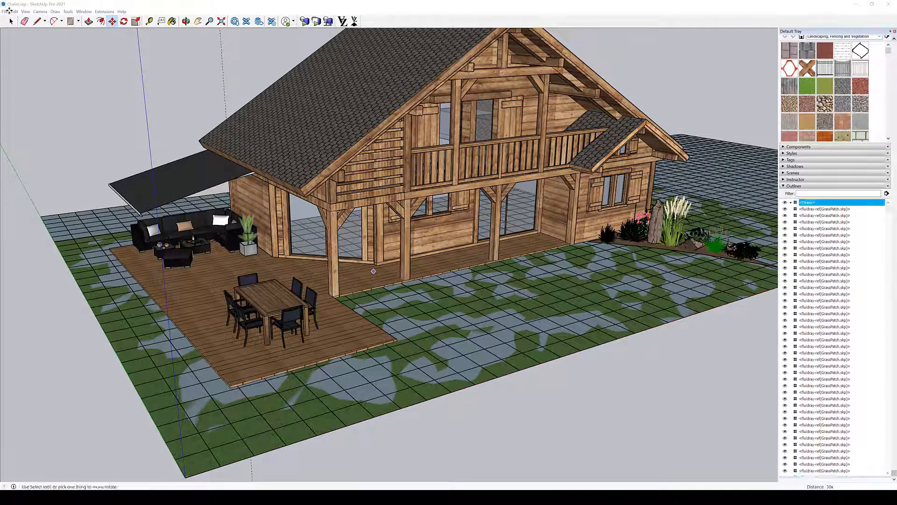
{"action": "left_click", "coordinate": [5, 12]}
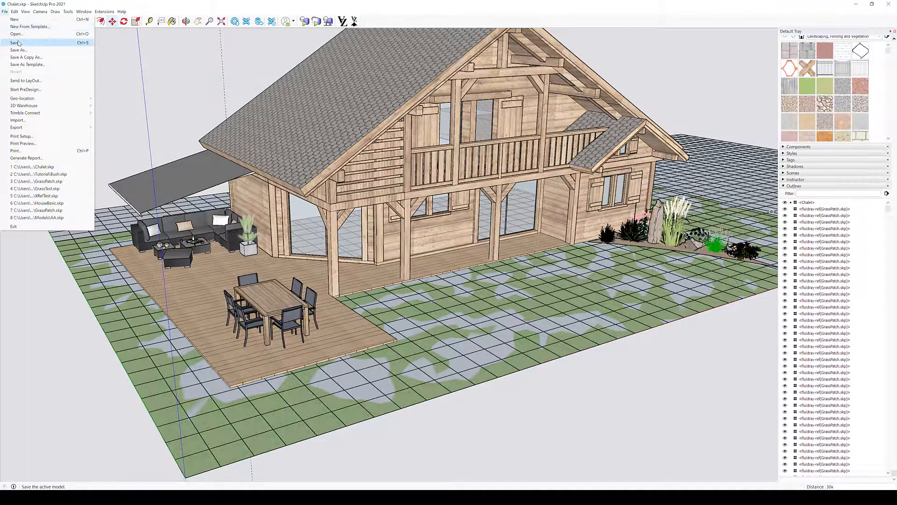
Save the tiled Chalet model and import Chalet.skp from Tutorial into FluidRay
{"action": "left_click", "coordinate": [15, 42]}
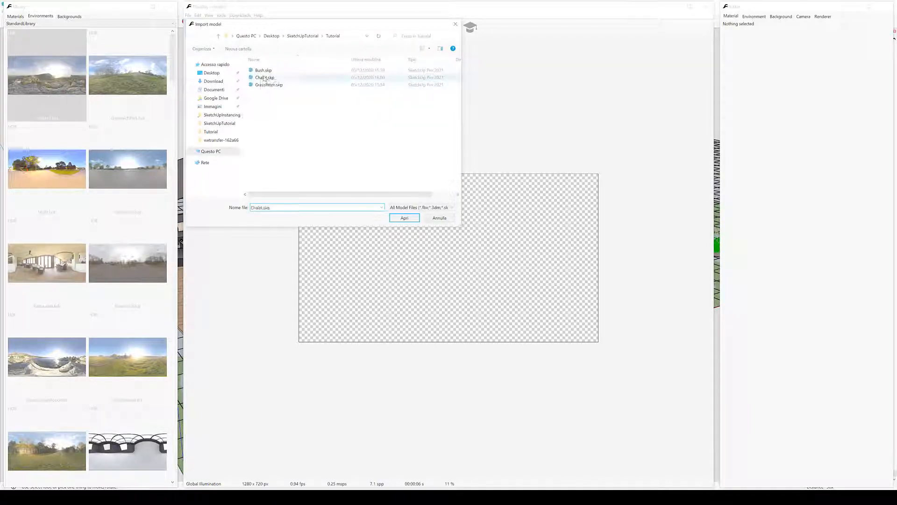
{"action": "left_click", "coordinate": [404, 218]}
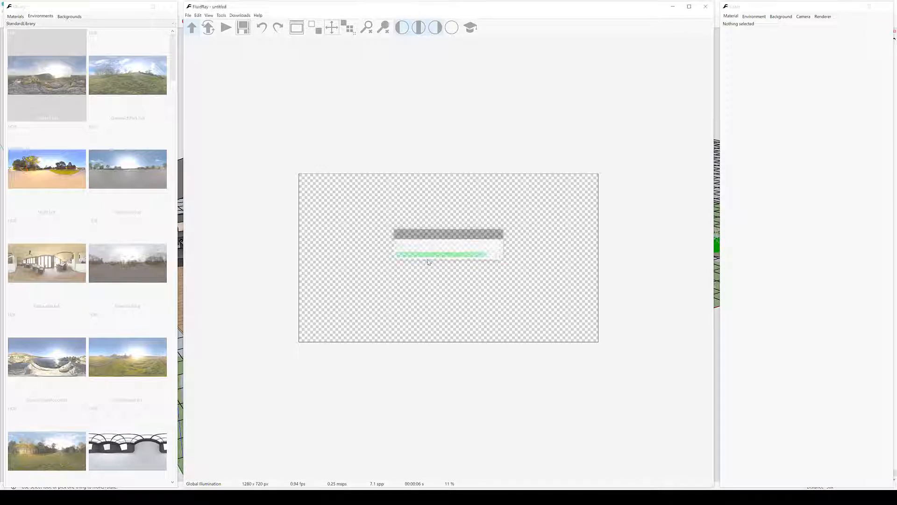
Render a preview of the imported chalet with its grassy lawn, then switch back to SketchUp
{"action": "left_click", "coordinate": [225, 27]}
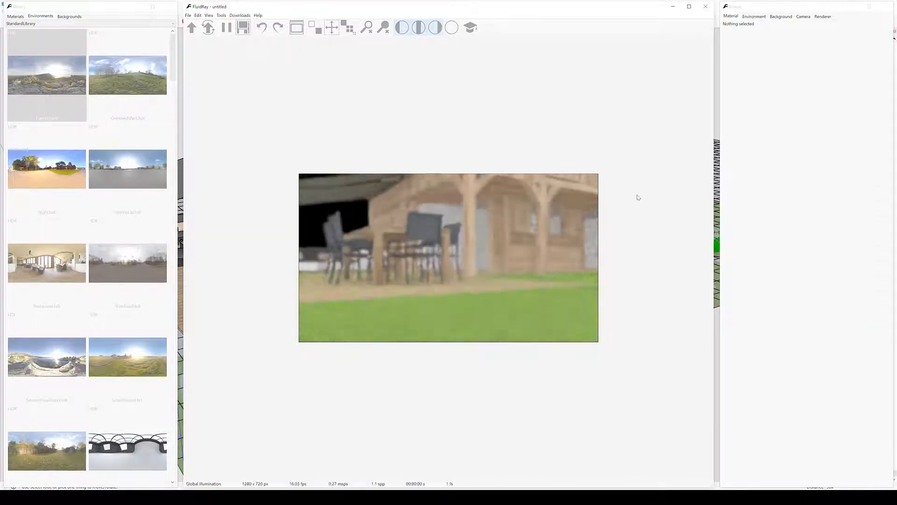
{"action": "left_click", "coordinate": [804, 16]}
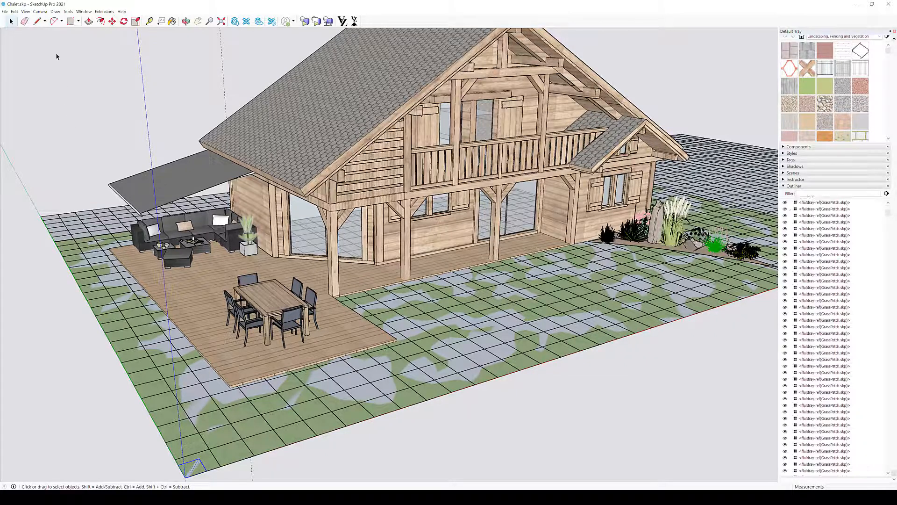
Make the lawn footprint a component named fluidray-ref(Bush.skp)
{"action": "left_click", "coordinate": [14, 11]}
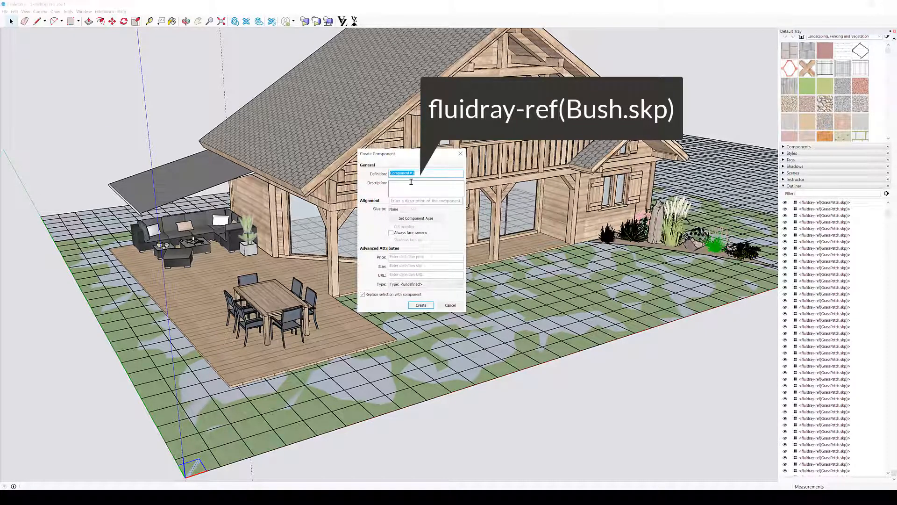
{"action": "type", "text": "fluid"}
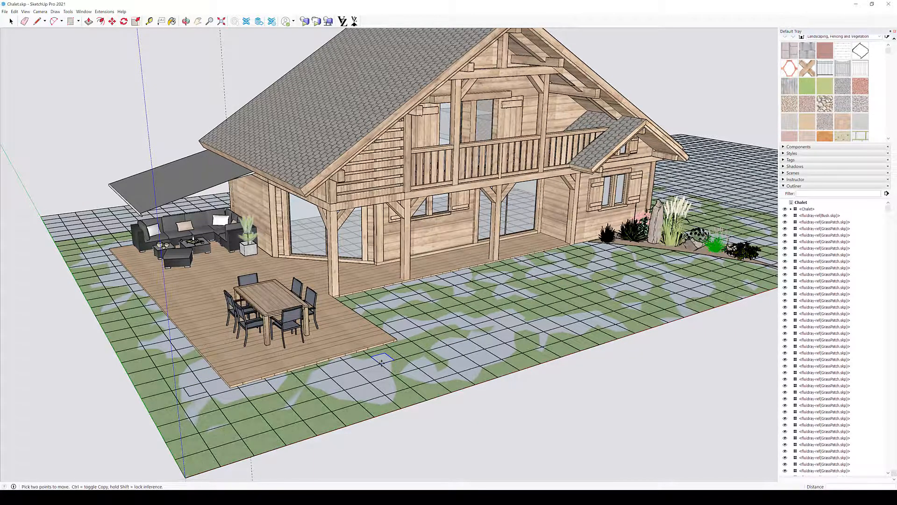
Copy the bush proxy with Move+Ctrl to several spots on the lawn and near the terrace
{"action": "left_click", "coordinate": [822, 223]}
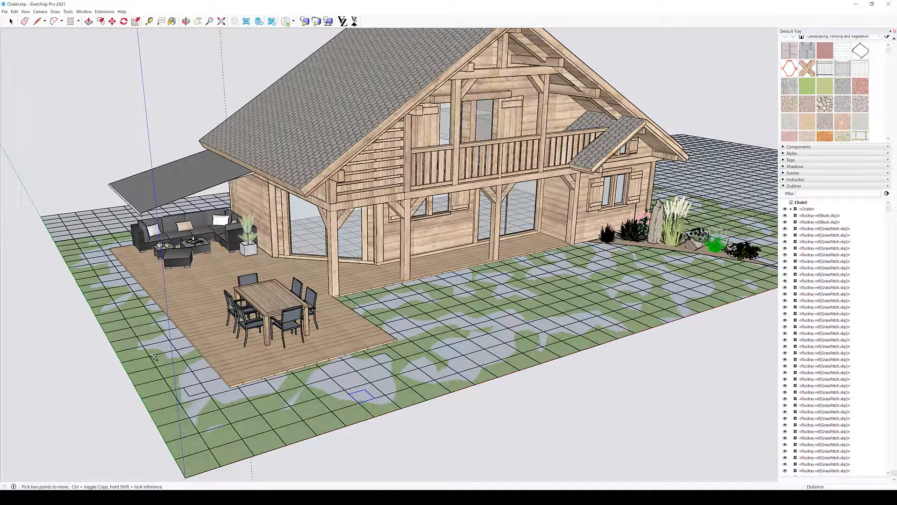
{"action": "left_click", "coordinate": [823, 228]}
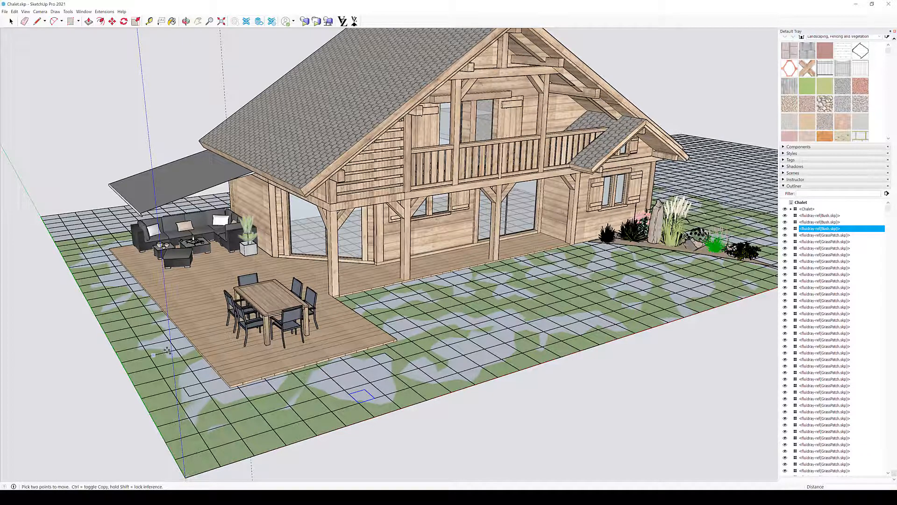
{"action": "key", "text": "ctrl+v"}
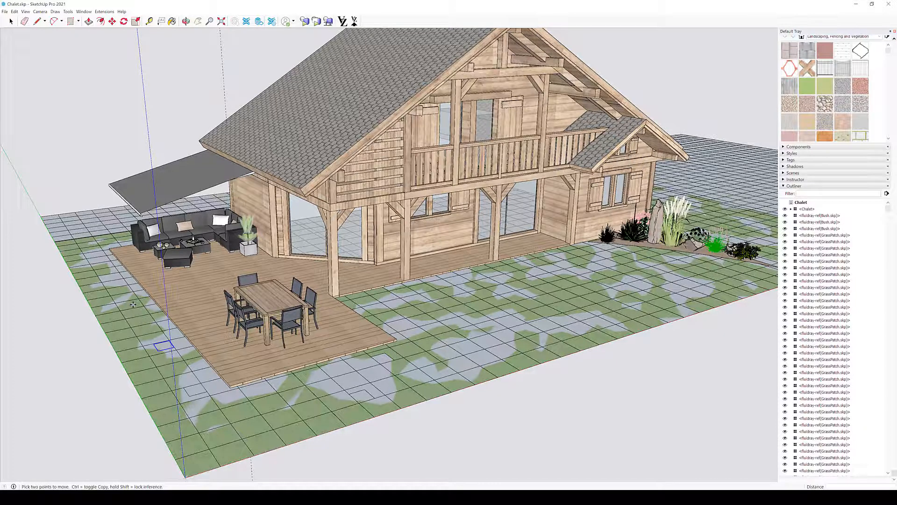
{"action": "left_click", "coordinate": [824, 235]}
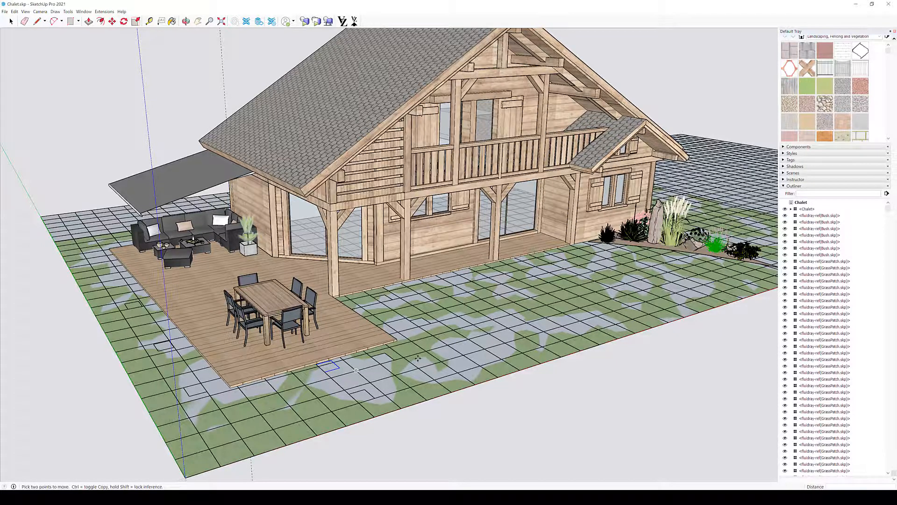
{"action": "left_click", "coordinate": [821, 261]}
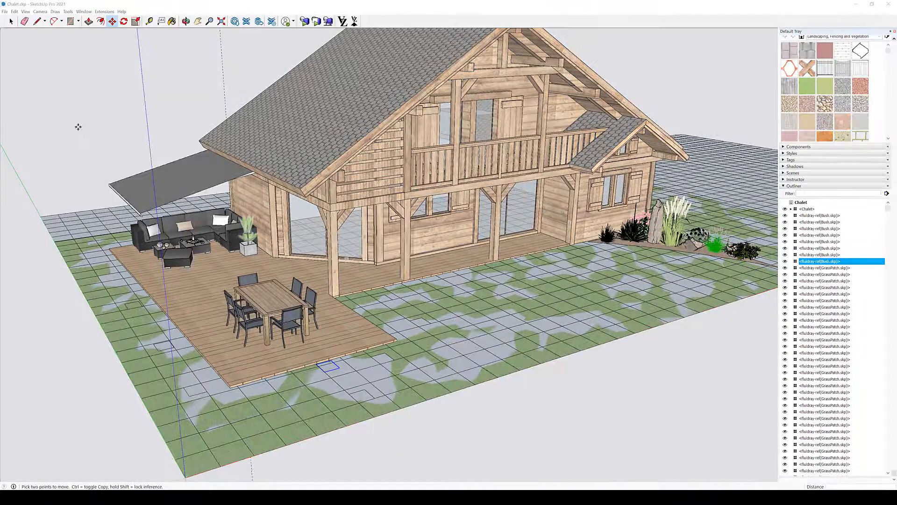
{"action": "left_click", "coordinate": [4, 11]}
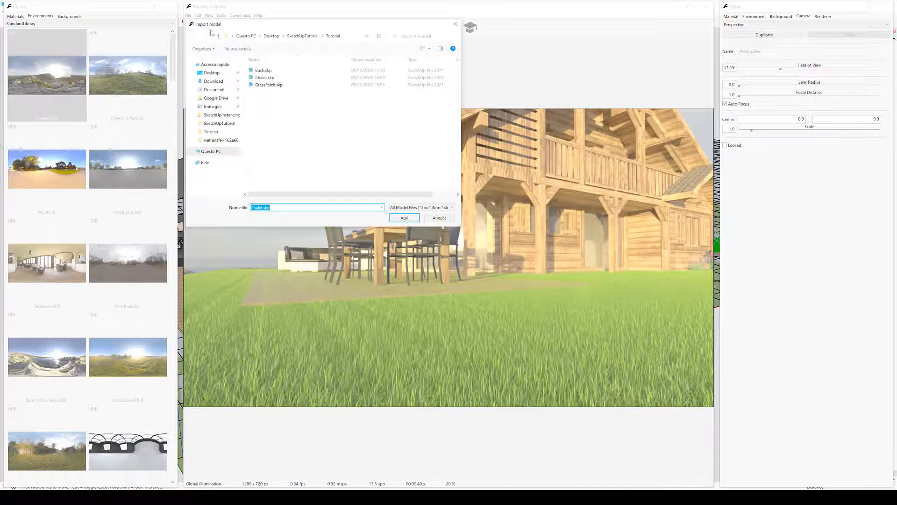
Reimport Chalet.skp so the rendered bushes appear scattered across the lawn
{"action": "left_click", "coordinate": [265, 78]}
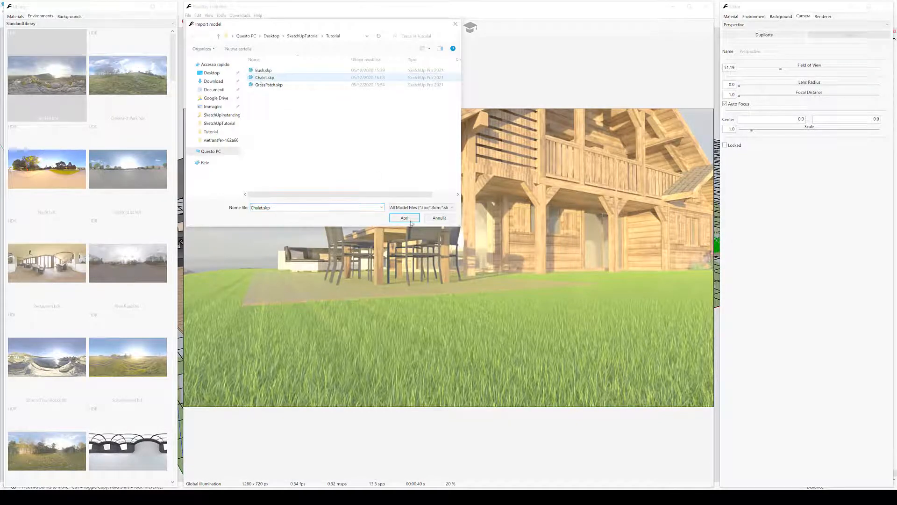
{"action": "left_click", "coordinate": [403, 218]}
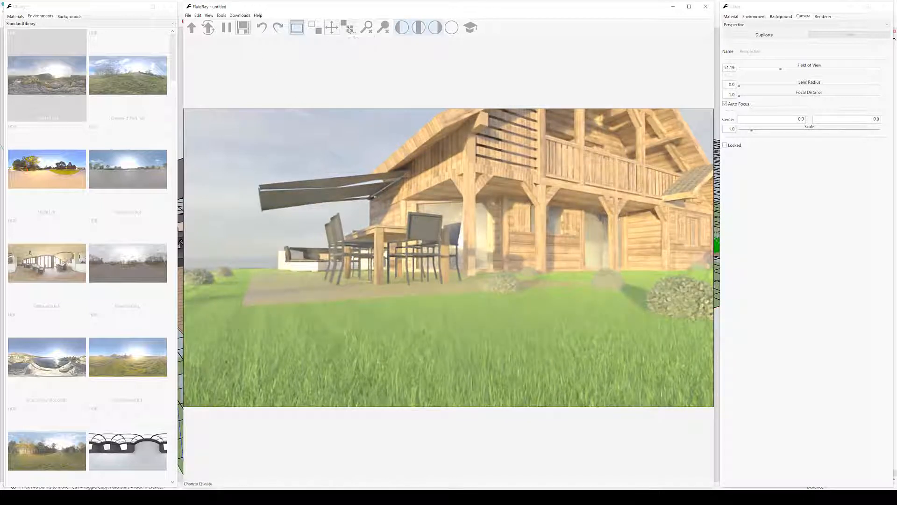
Choose the 1920 x 1080 (FullHD) render resolution from the toolbar list
{"action": "left_click", "coordinate": [350, 27]}
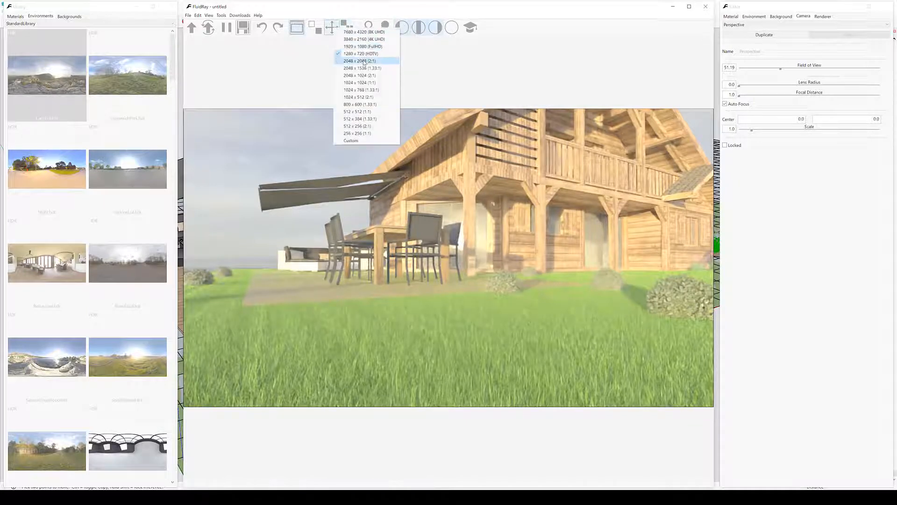
{"action": "left_click", "coordinate": [356, 47]}
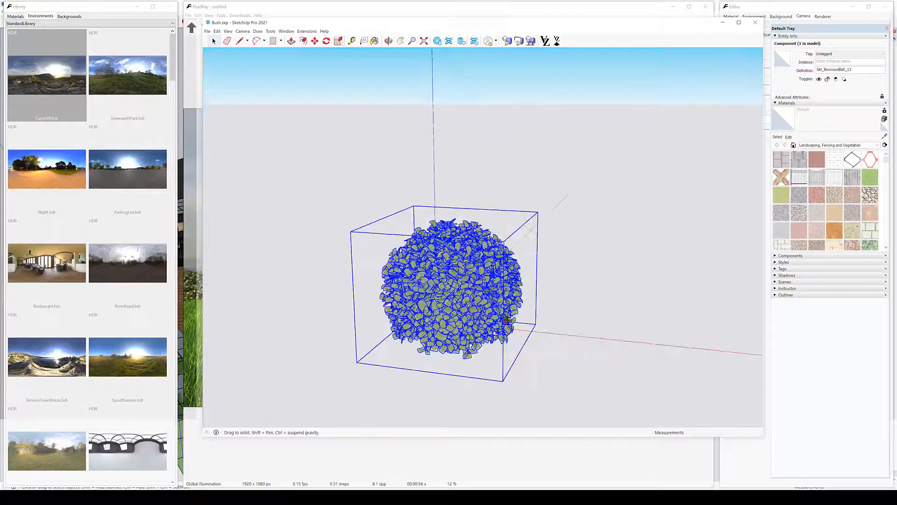
Move the bush component so it sits centred on the origin and save Bush.skp
{"action": "left_click", "coordinate": [315, 41]}
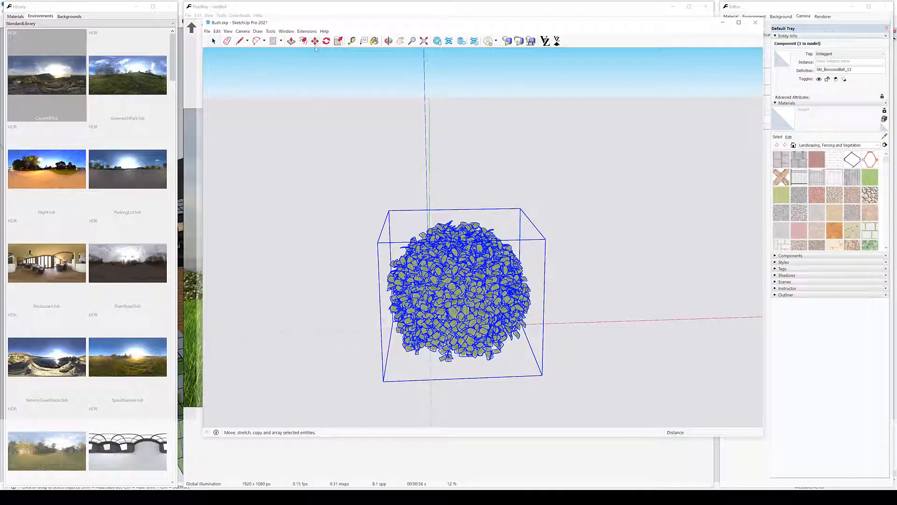
{"action": "left_click", "coordinate": [291, 40]}
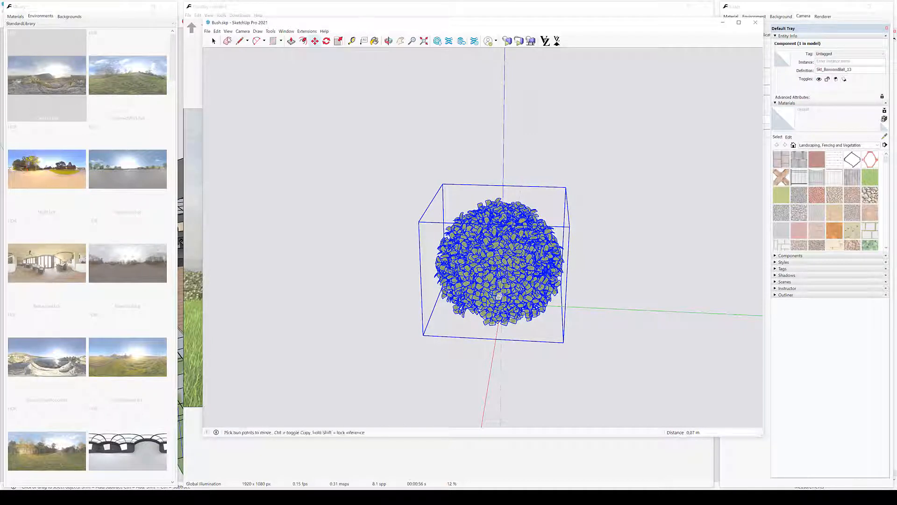
{"action": "left_click", "coordinate": [207, 30]}
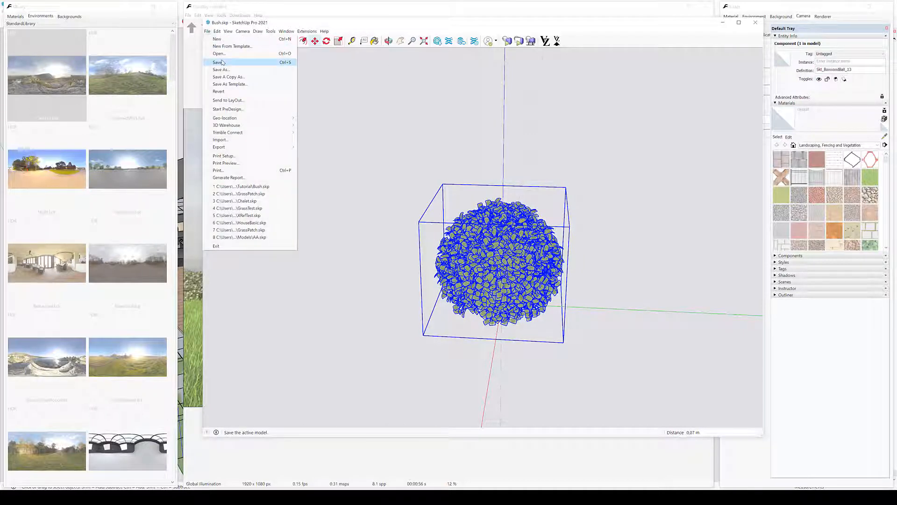